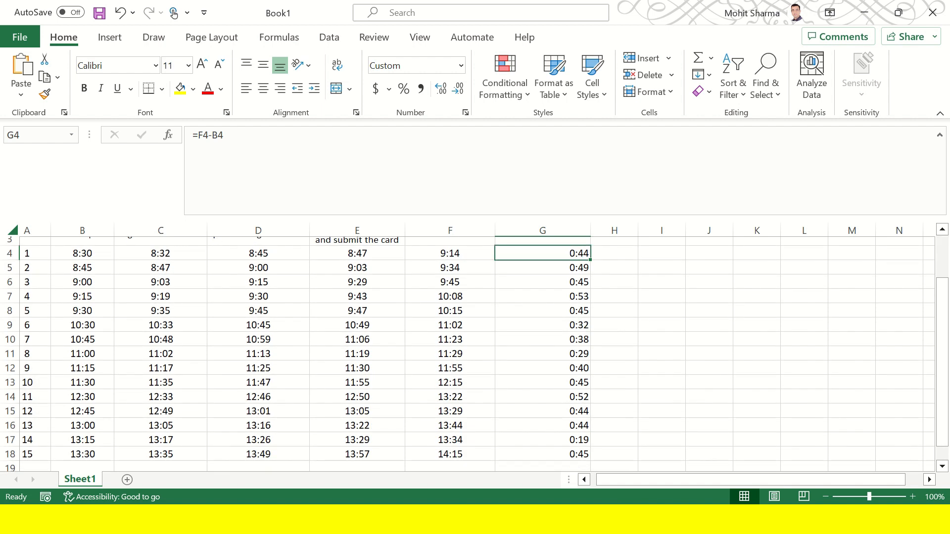
Enter =AVERAGE(G4:G18) in G19 to show the 0:41 average total time.
{"action": "scroll", "scroll_direction": "down", "scroll_amount": 3}
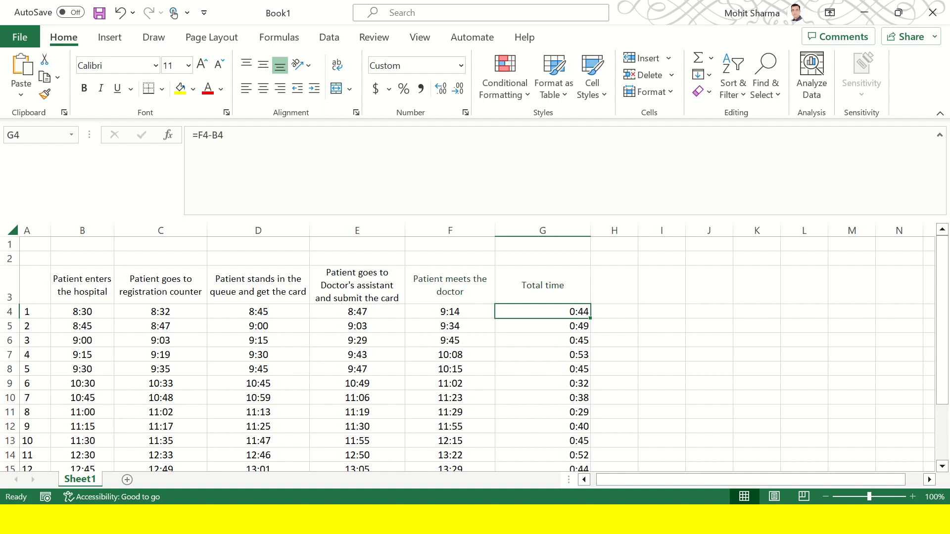
{"action": "scroll", "scroll_direction": "down", "scroll_amount": 3}
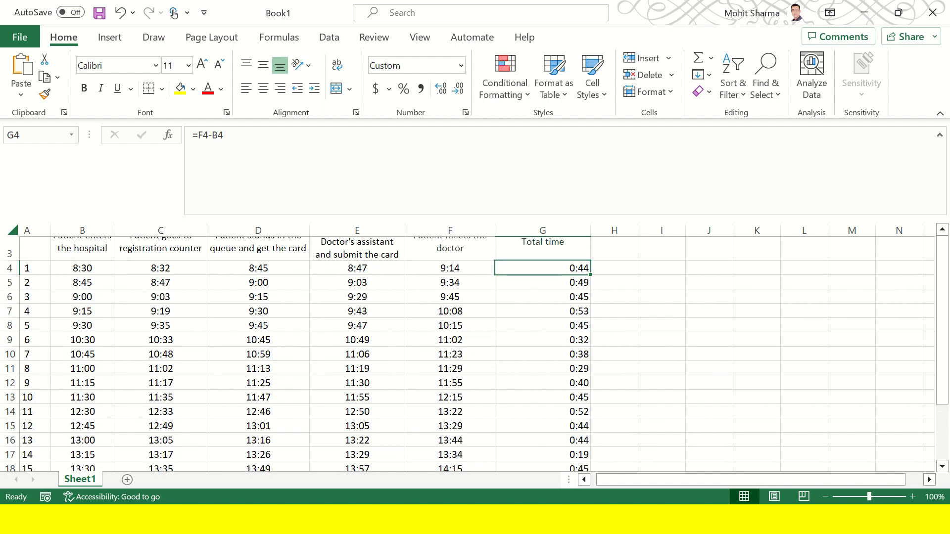
{"action": "scroll", "scroll_direction": "down", "scroll_amount": 3}
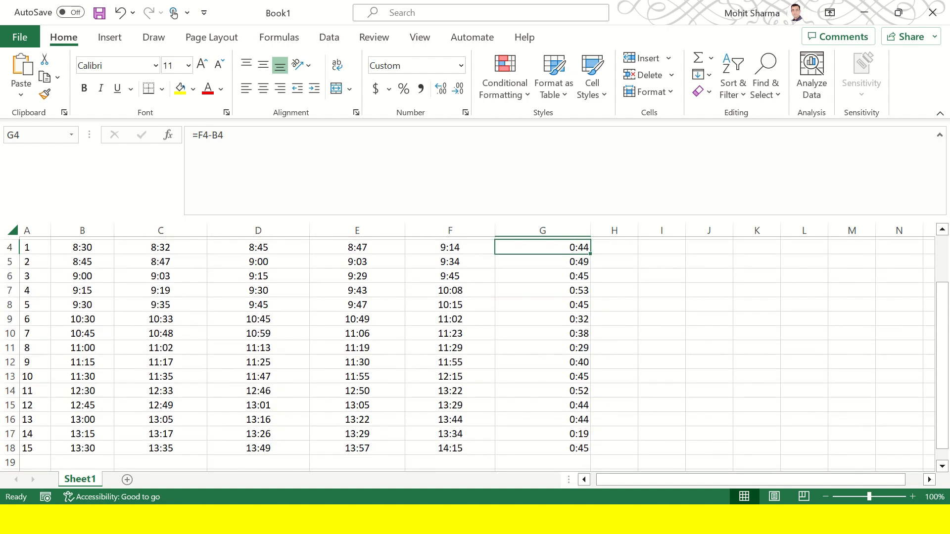
{"action": "type", "text": "=average("}
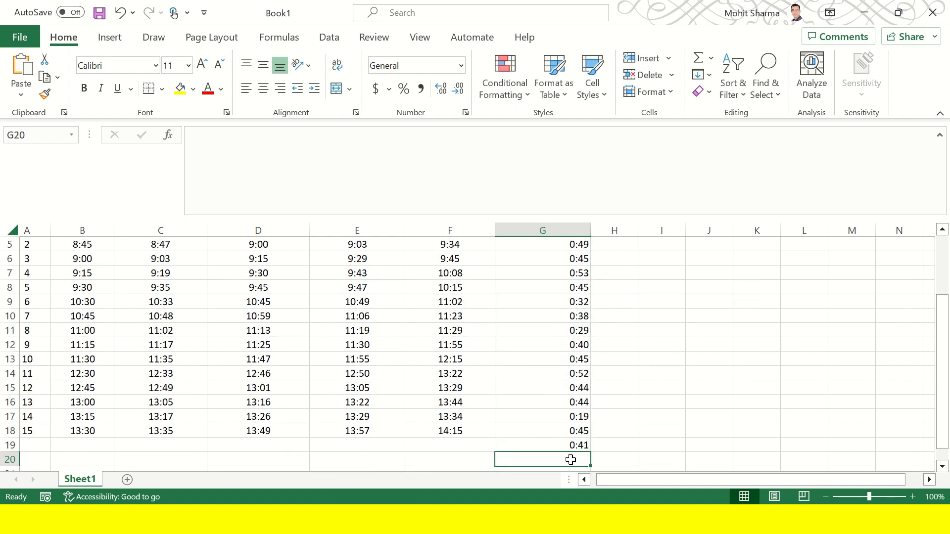
{"action": "left_click", "coordinate": [540, 445]}
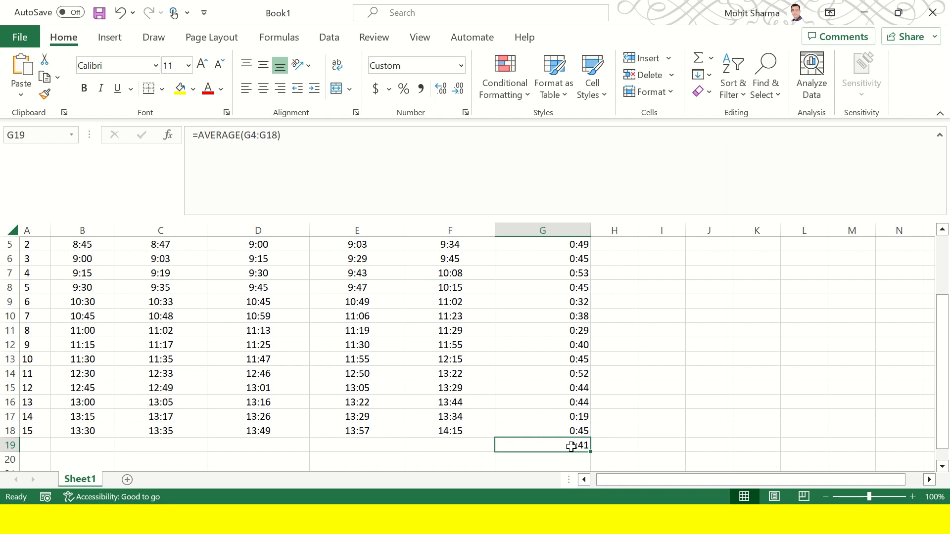
{"action": "mouse_move", "coordinate": [666, 442]}
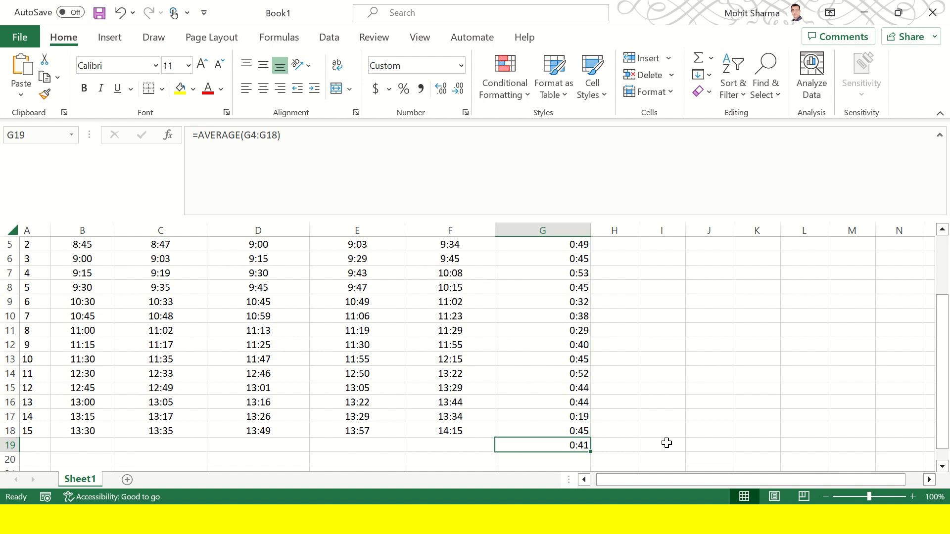
{"action": "left_click", "coordinate": [541, 244]}
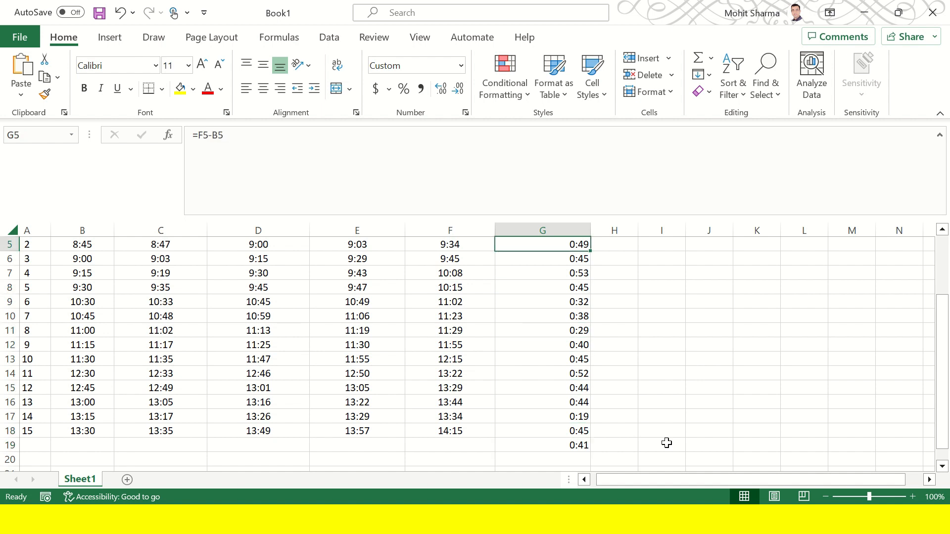
{"action": "scroll", "scroll_direction": "up", "scroll_amount": 3}
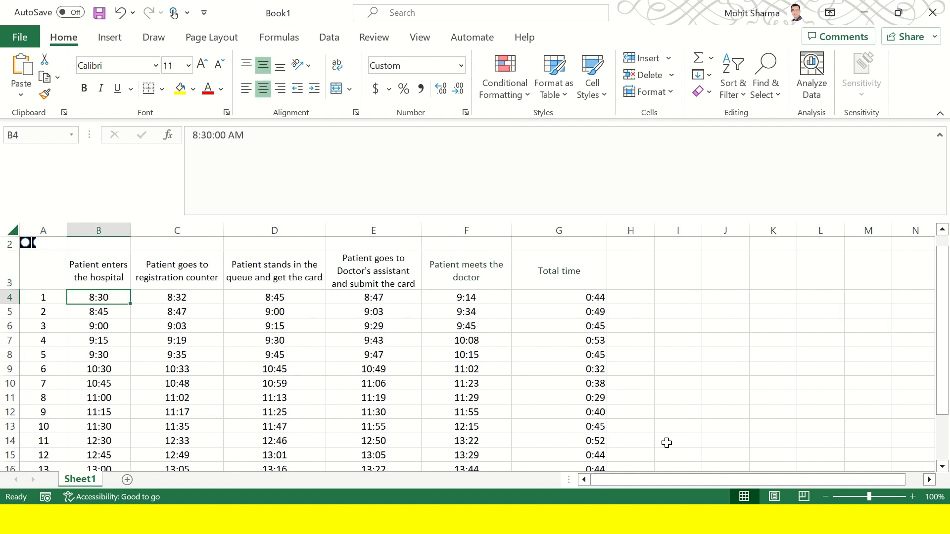
Insert an empty column before the queue times in column D.
{"action": "left_click", "coordinate": [177, 297]}
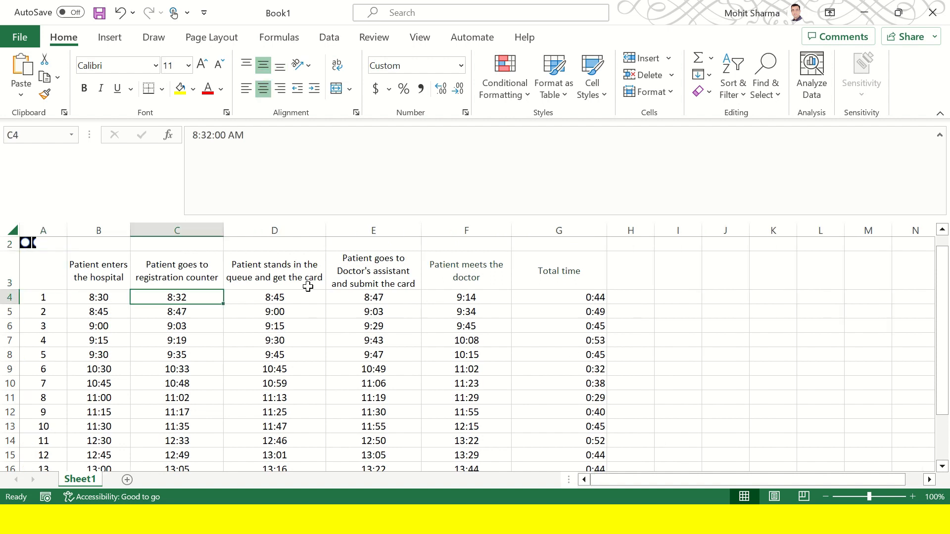
{"action": "left_click", "coordinate": [176, 230]}
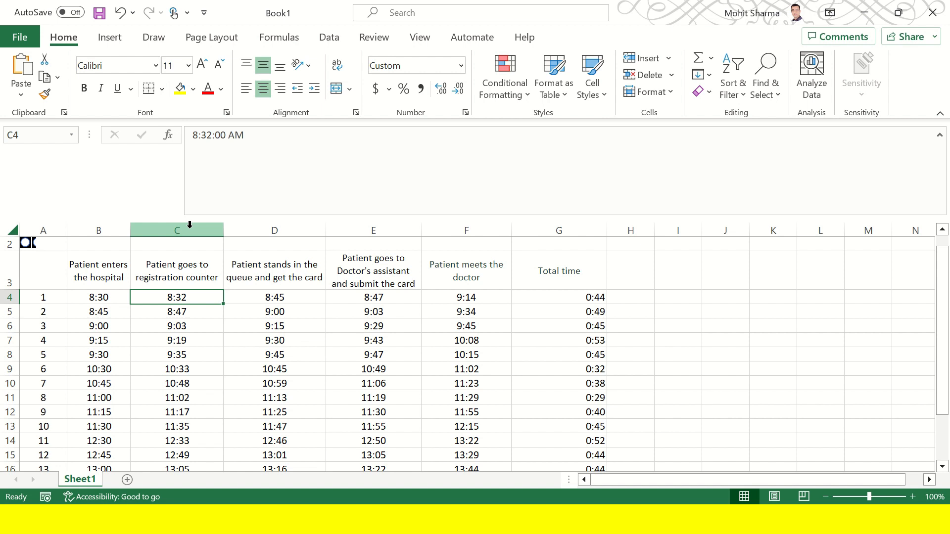
{"action": "left_click", "coordinate": [274, 230]}
{"action": "type", "text": "="}
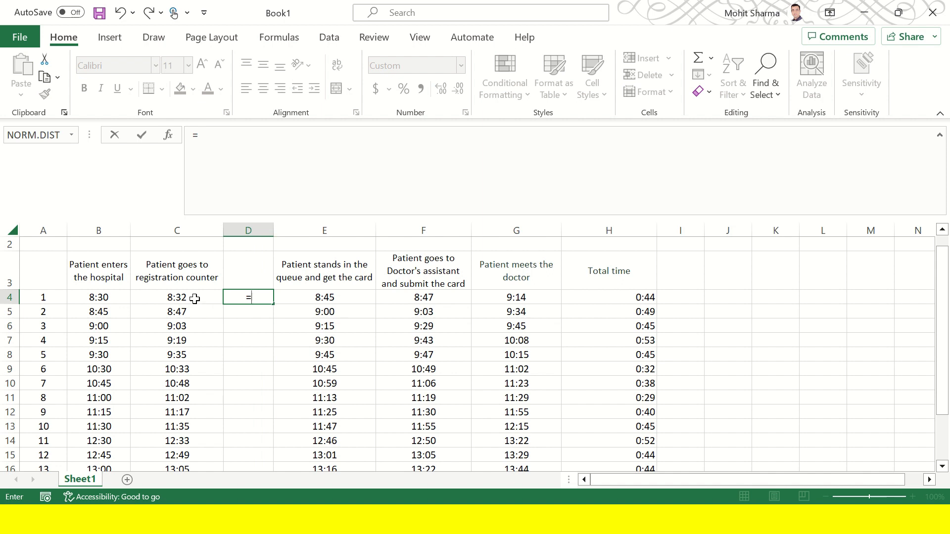
Fill D4:D18 with =C4-B4 registration waits and paste the AVERAGE formula into D19.
{"action": "left_click", "coordinate": [177, 297]}
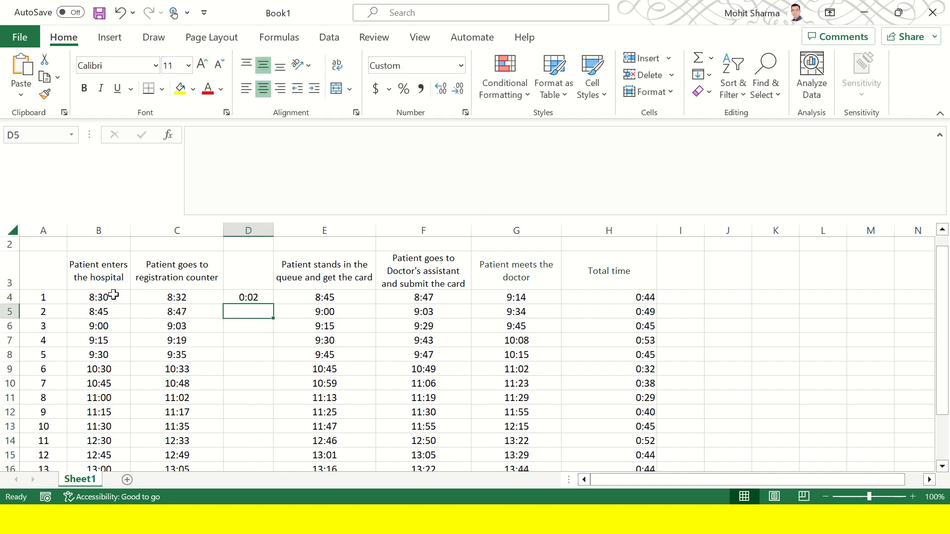
{"action": "left_click", "coordinate": [248, 297]}
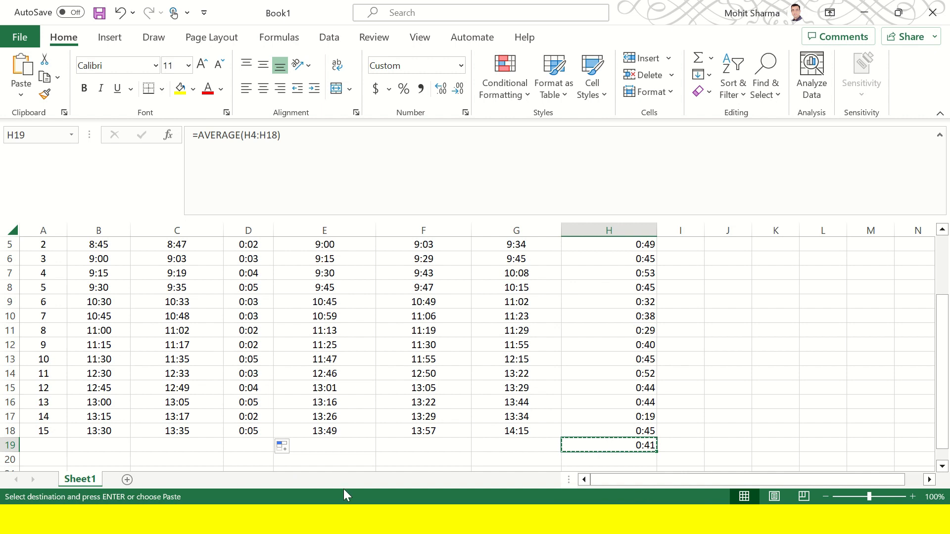
{"action": "left_click", "coordinate": [248, 445]}
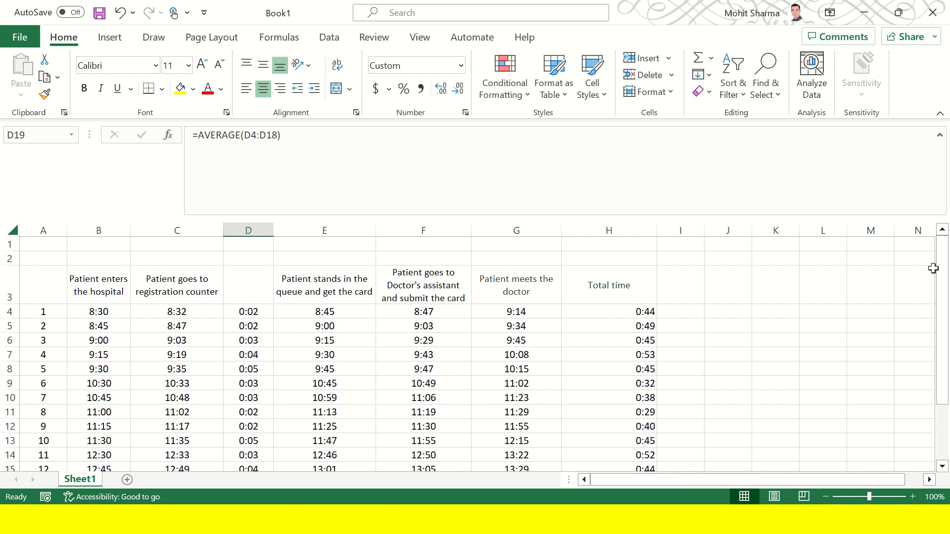
Insert column F with =E4-C4 queue waits filled down, and paste D19's average into F19.
{"action": "right_click", "coordinate": [423, 230]}
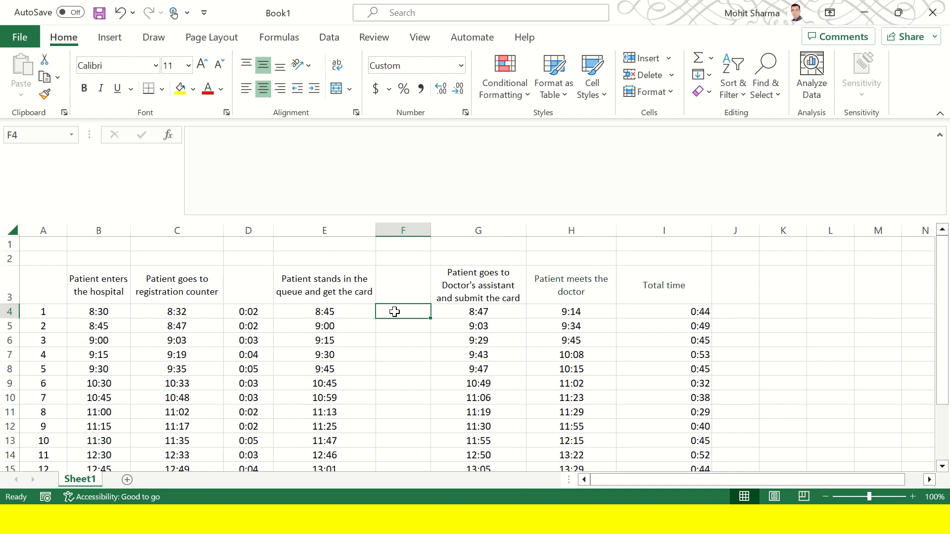
{"action": "left_click", "coordinate": [324, 311]}
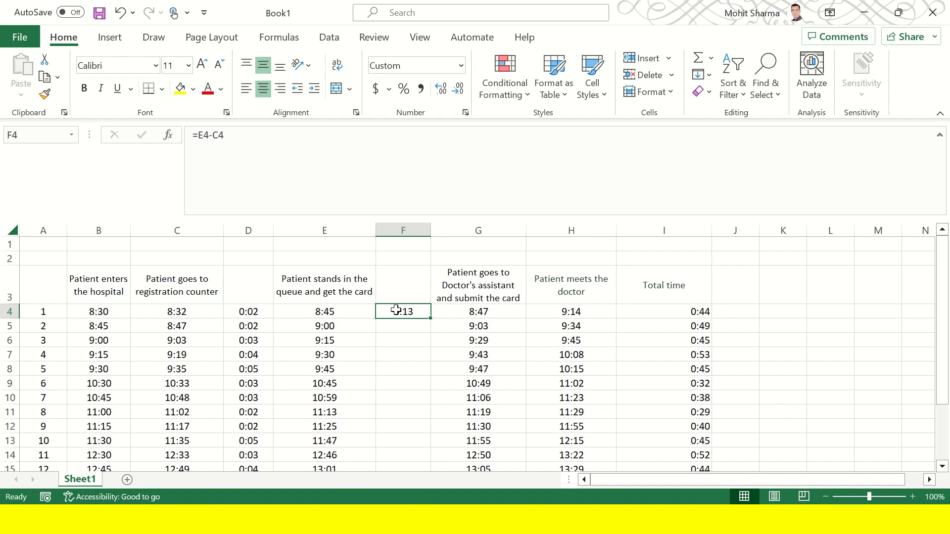
{"action": "mouse_move", "coordinate": [391, 329]}
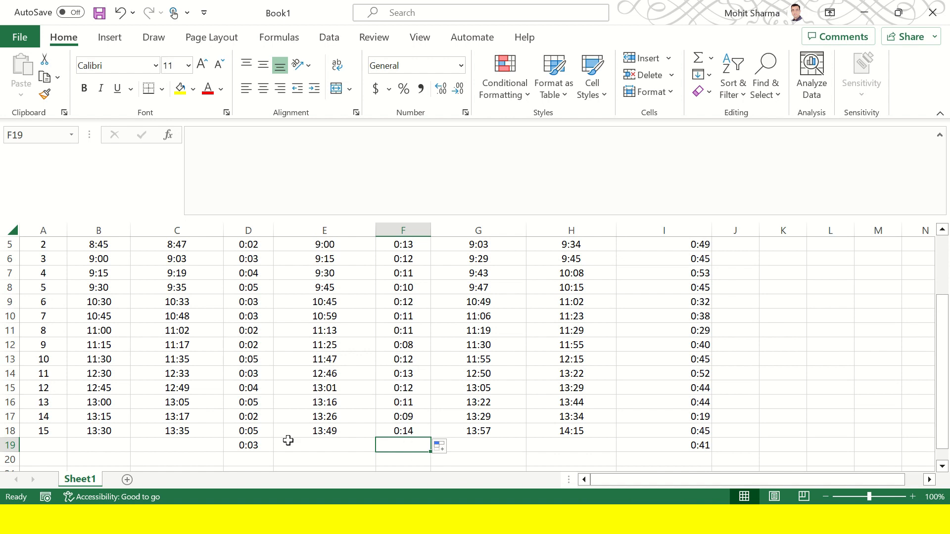
{"action": "left_click", "coordinate": [247, 445]}
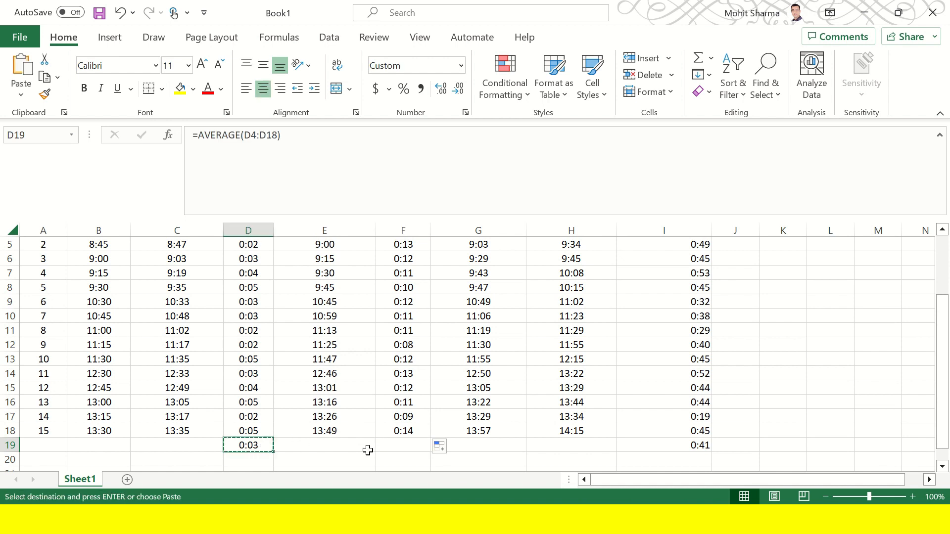
{"action": "left_click", "coordinate": [402, 445]}
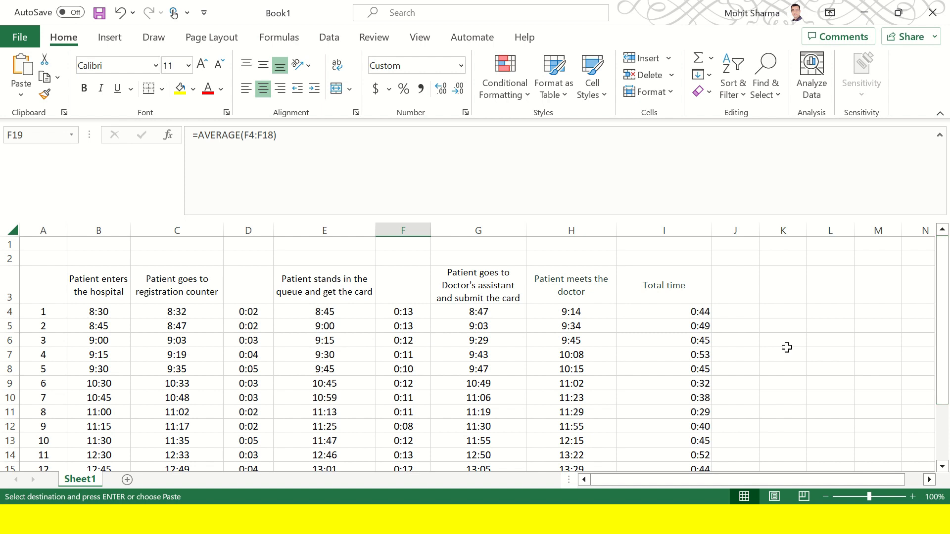
Fill H4:H18 with =G4-E4 assistant waits and insert a blank column before Total time.
{"action": "right_click", "coordinate": [570, 230]}
{"action": "type", "text": "="}
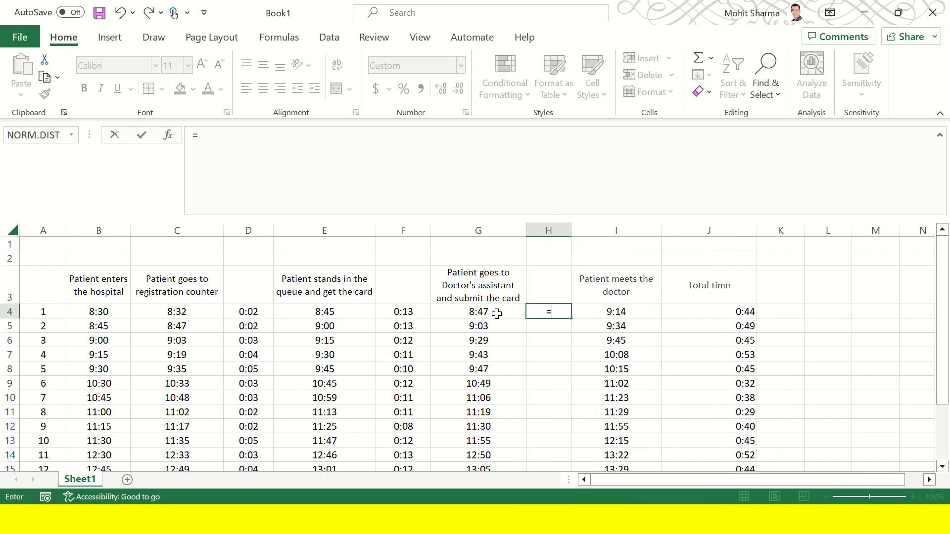
{"action": "type", "text": "G4-E4"}
{"action": "key", "text": "enter"}
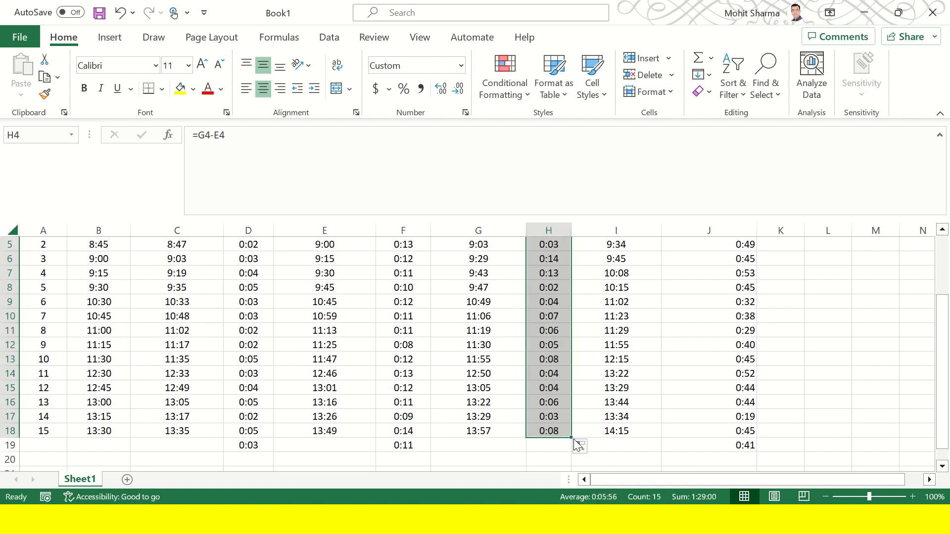
{"action": "left_click", "coordinate": [402, 444]}
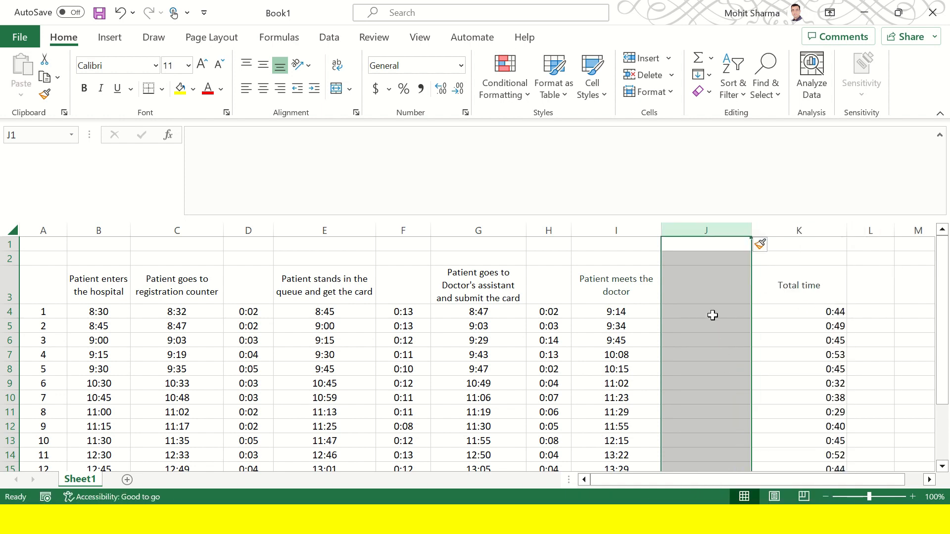
Enter =I4-G4 in J4, giving a 0:27 doctor-meeting wait.
{"action": "left_click", "coordinate": [704, 311]}
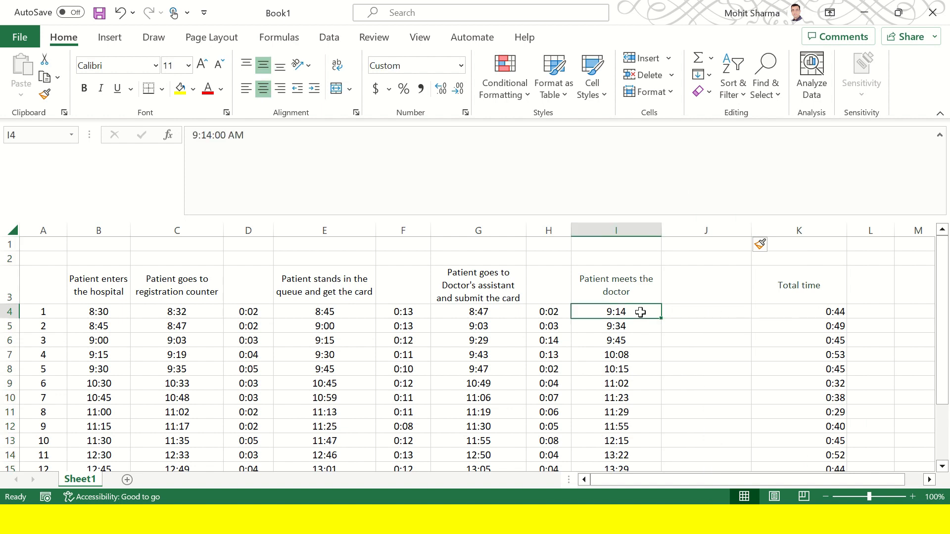
{"action": "mouse_move", "coordinate": [516, 317]}
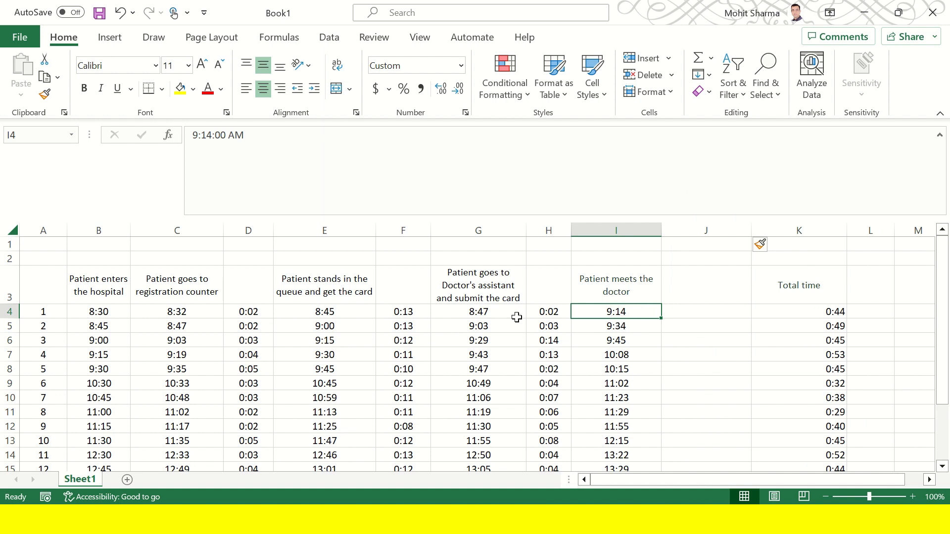
{"action": "left_click", "coordinate": [478, 311]}
{"action": "type", "text": "=I4="}
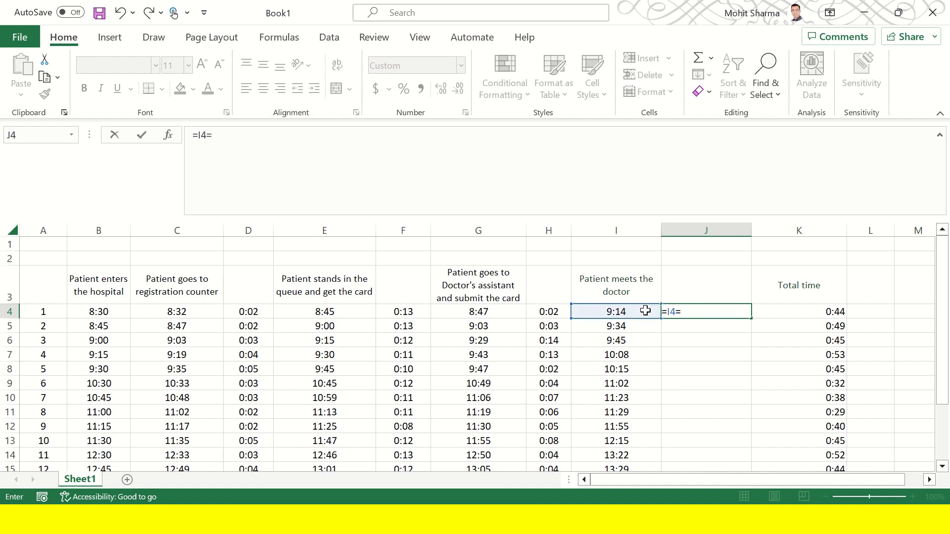
{"action": "type", "text": "-"}
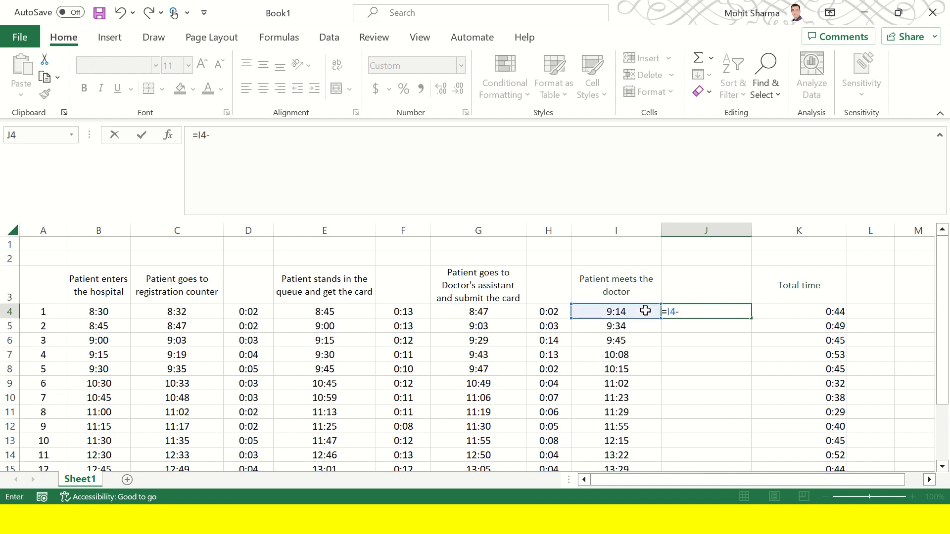
{"action": "left_click", "coordinate": [477, 311]}
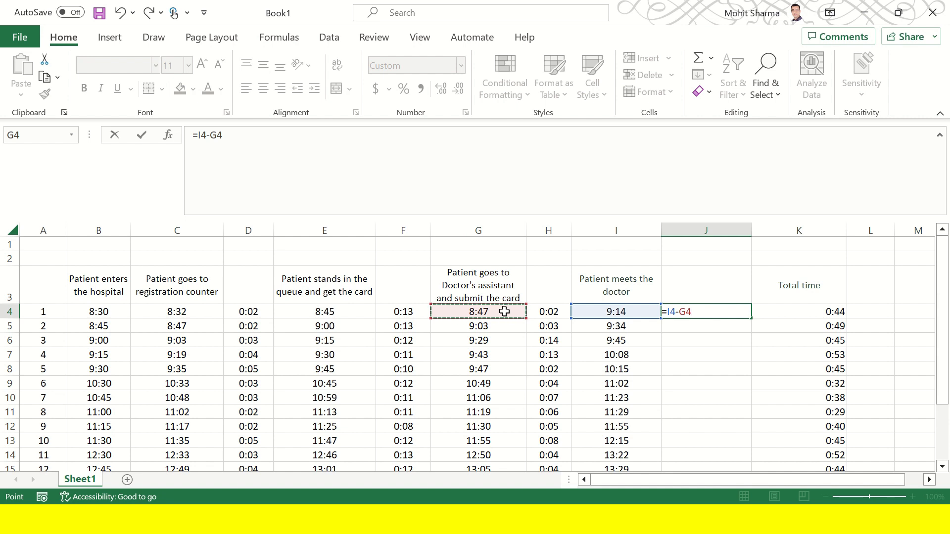
{"action": "key", "text": "enter"}
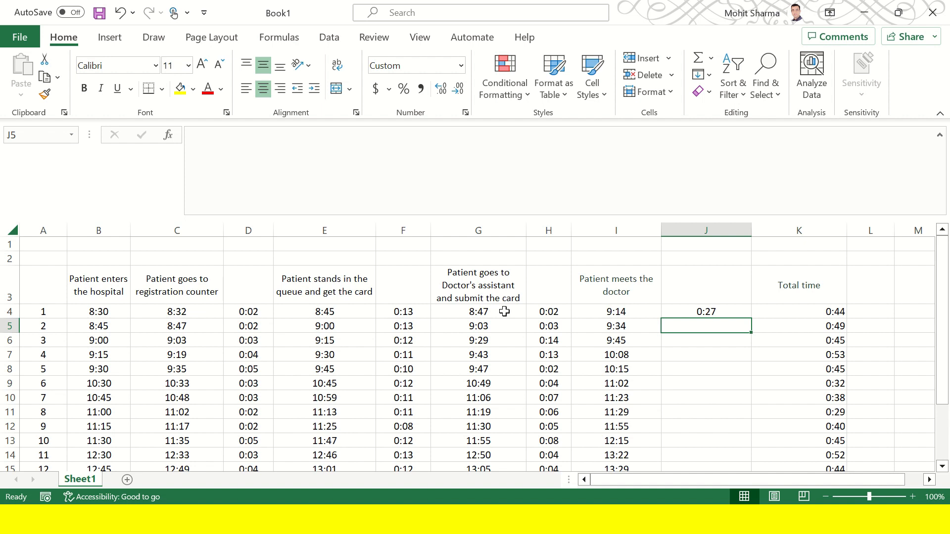
Fill J4 down through J19, producing the 0:20 average.
{"action": "left_click", "coordinate": [705, 311]}
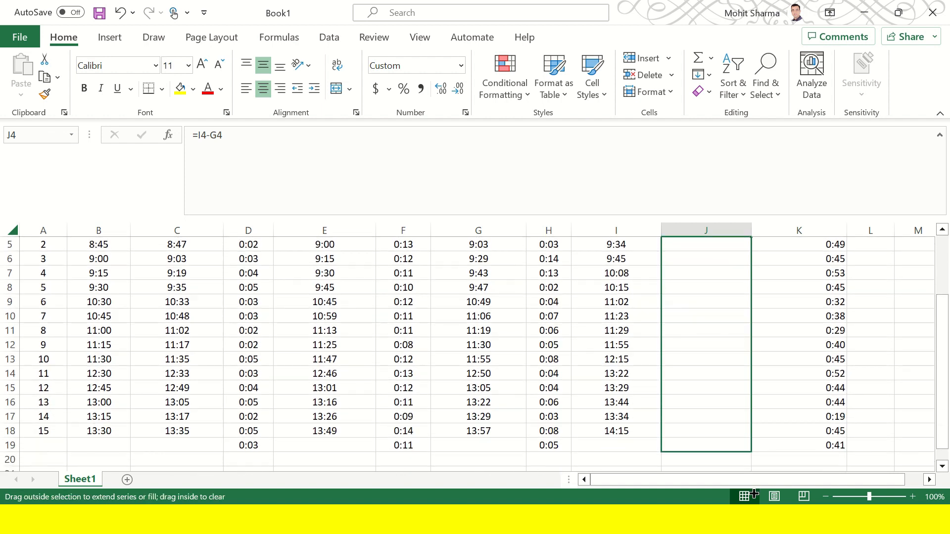
{"action": "left_click_drag", "start_coordinate": [705, 244], "coordinate": [705, 445]}
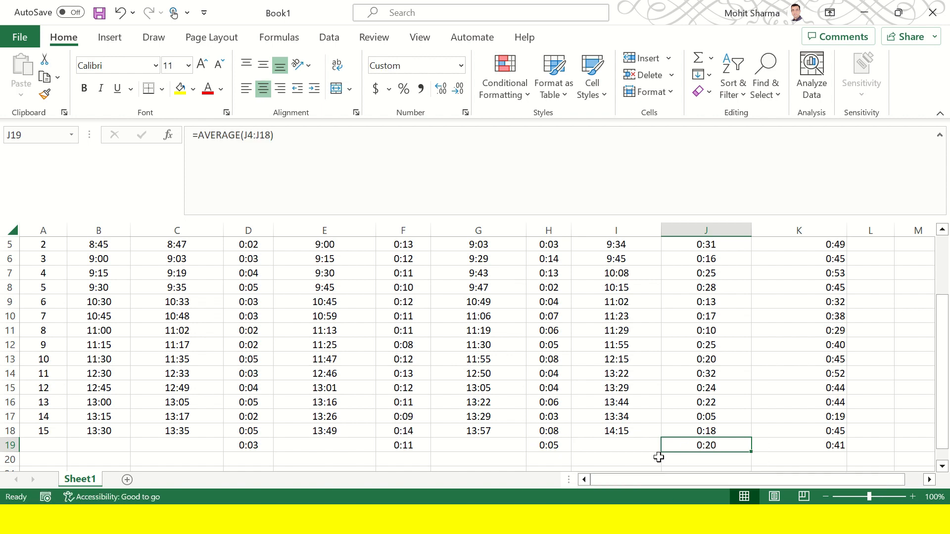
{"action": "left_click", "coordinate": [799, 445]}
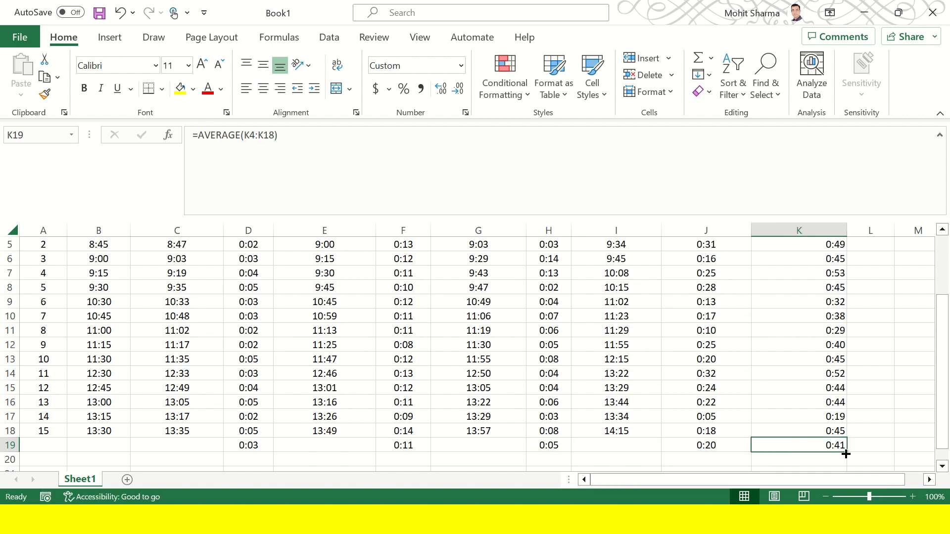
{"action": "mouse_move", "coordinate": [713, 448]}
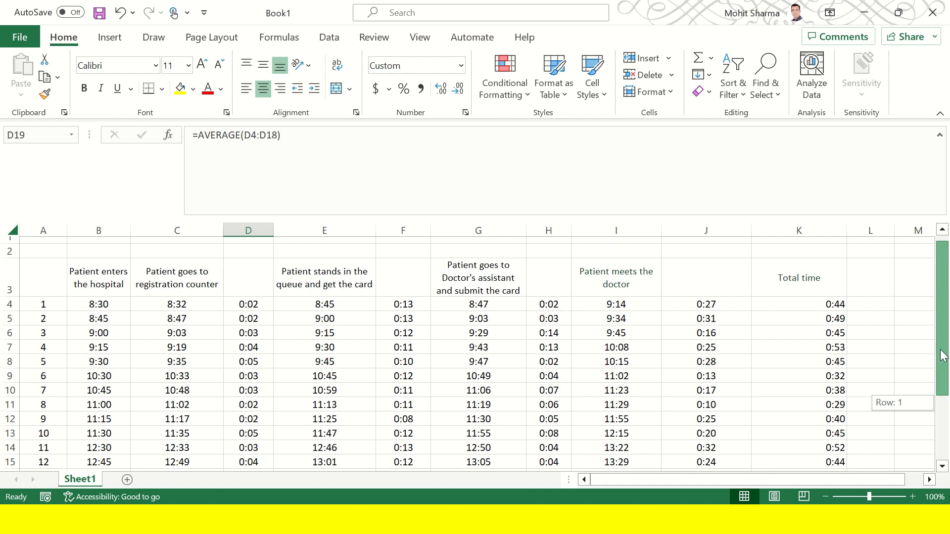
{"action": "scroll", "scroll_direction": "down", "scroll_amount": 3}
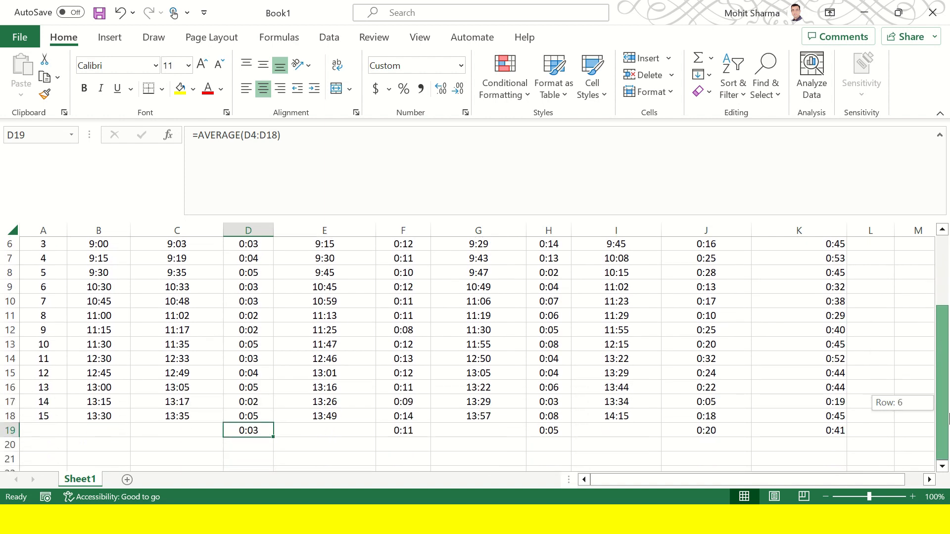
{"action": "scroll", "scroll_direction": "up", "scroll_amount": 3}
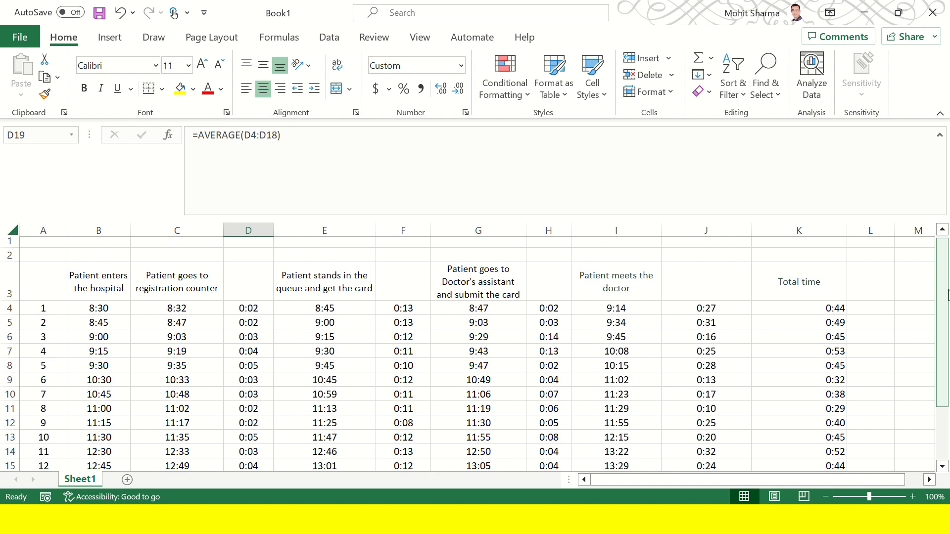
{"action": "mouse_move", "coordinate": [942, 292]}
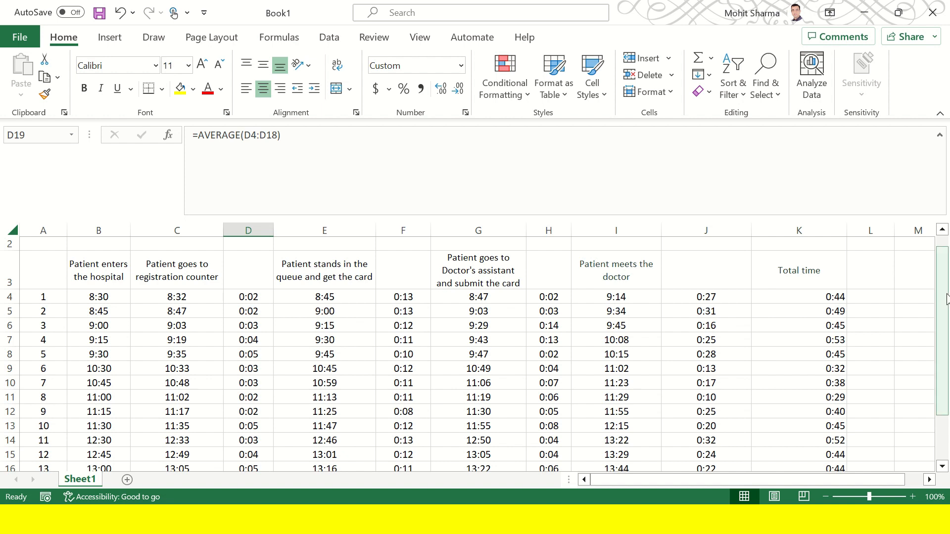
{"action": "scroll", "scroll_direction": "down", "scroll_amount": 3}
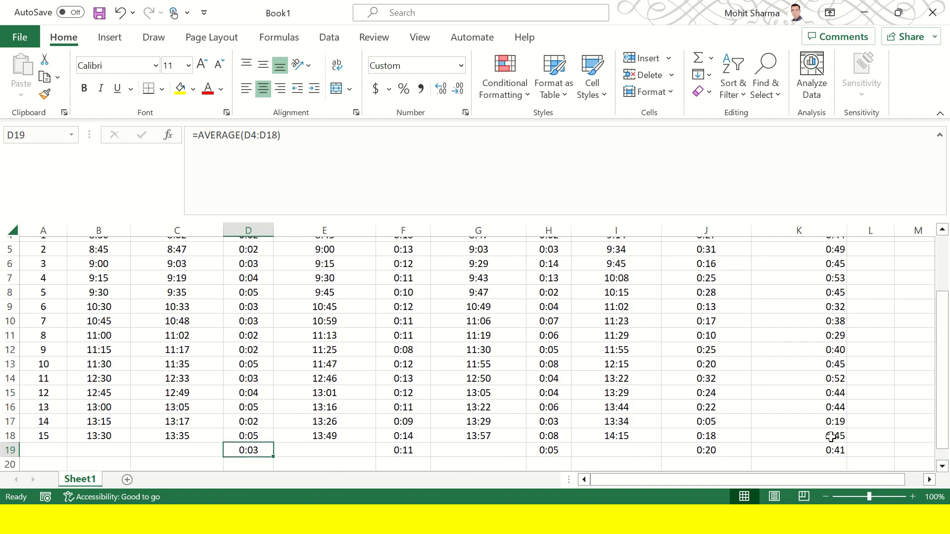
{"action": "left_click", "coordinate": [798, 450]}
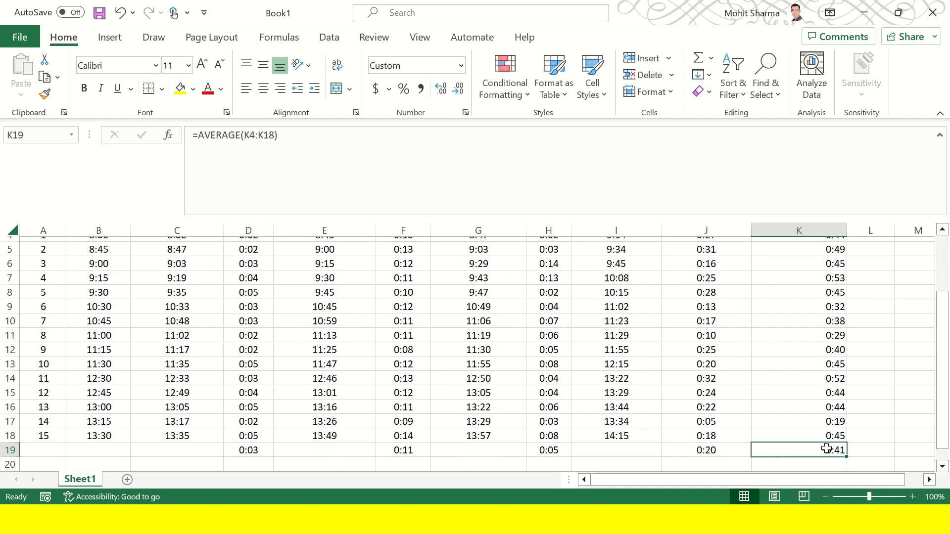
{"action": "mouse_move", "coordinate": [822, 399]}
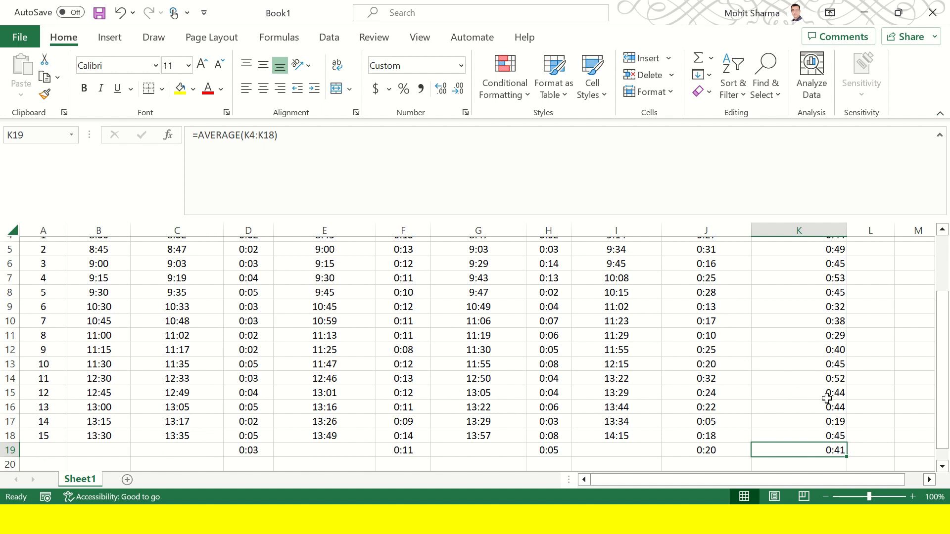